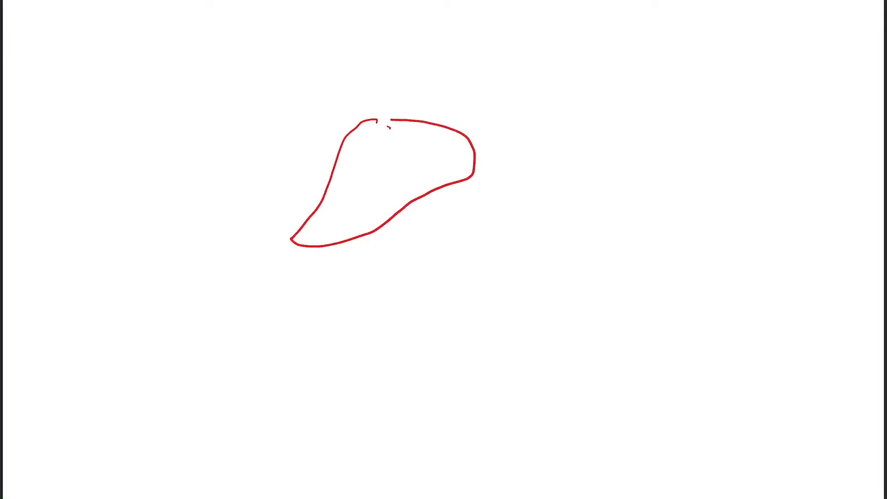
Write 'Li' for the Liver label and draw two hepatic ducts descending and merging below it
text(Liver)
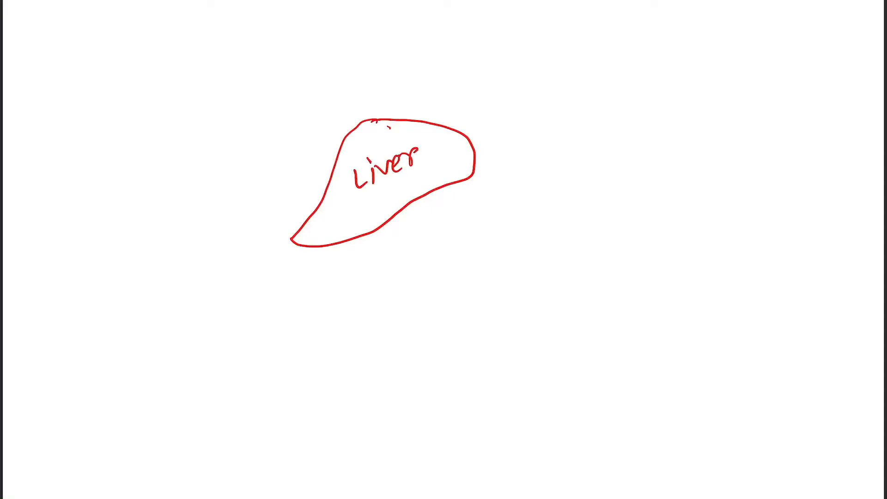
drag(384, 226, 402, 277)
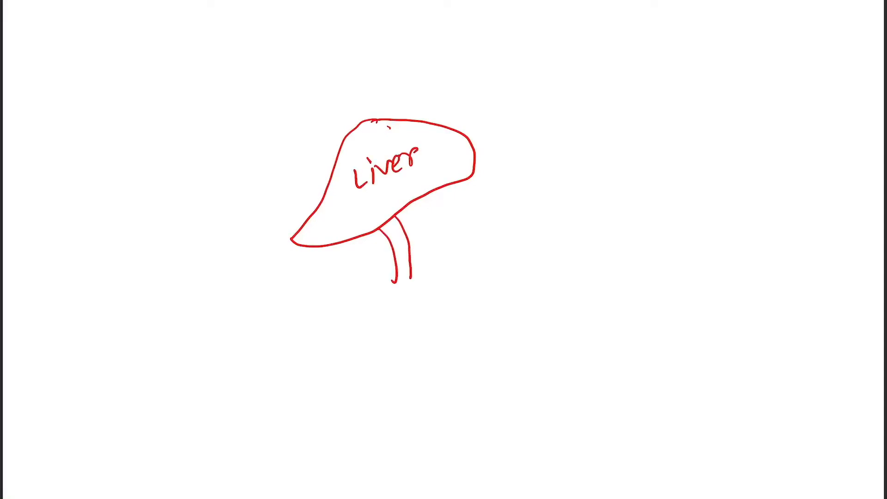
drag(452, 178, 421, 283)
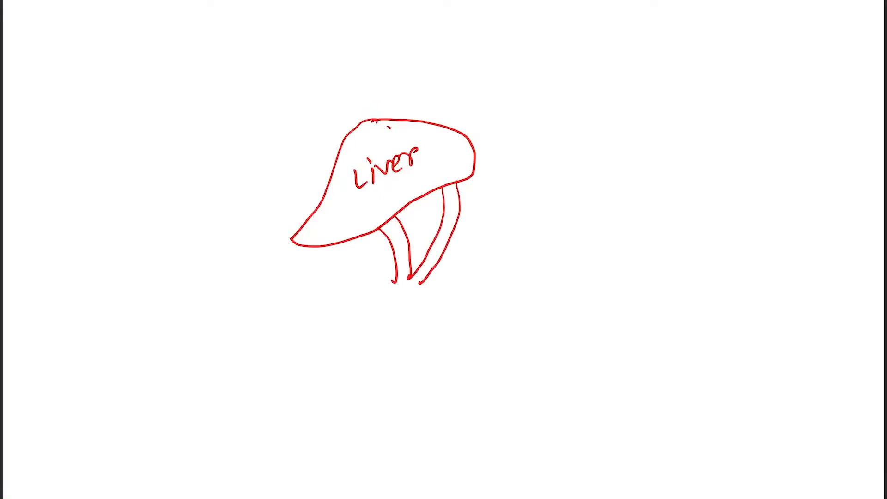
drag(413, 283, 421, 291)
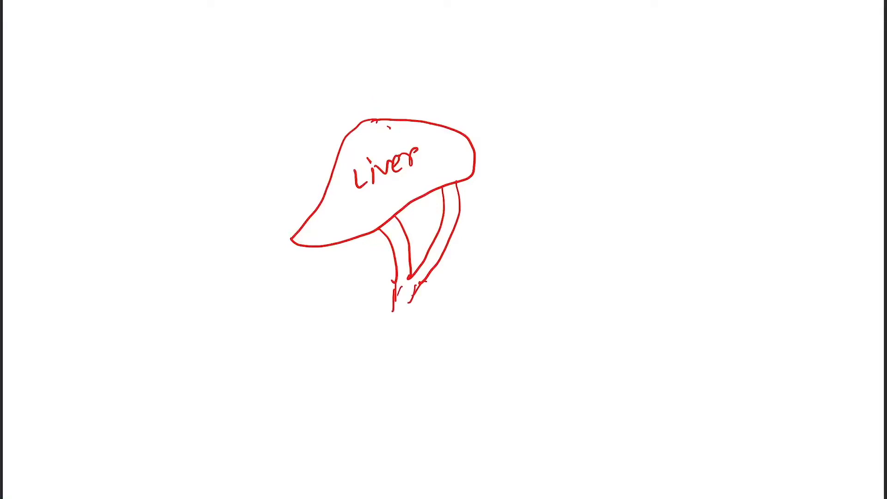
Draw the gallbladder loop on the left and extend the common bile duct downward
drag(397, 294, 316, 339)
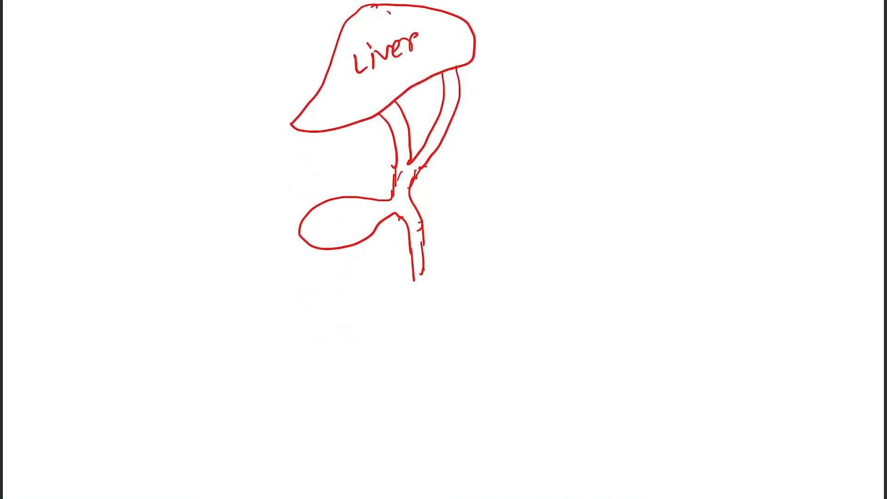
drag(413, 271, 419, 336)
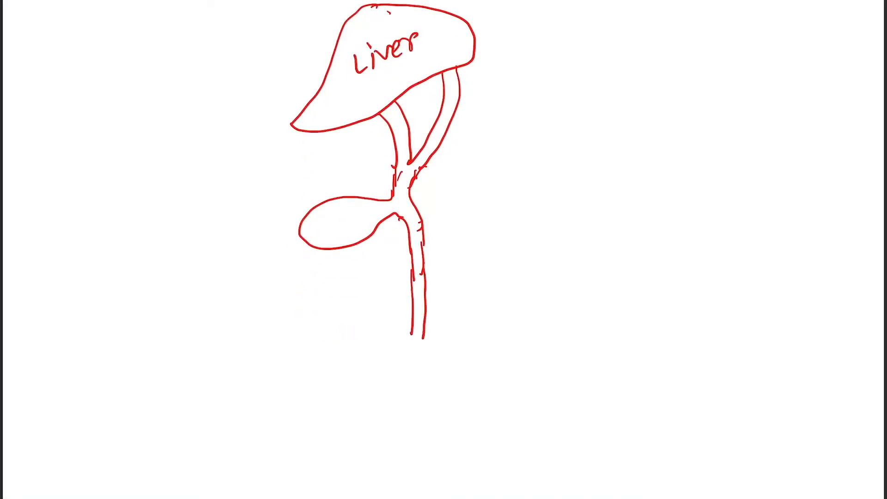
scroll(down, 3)
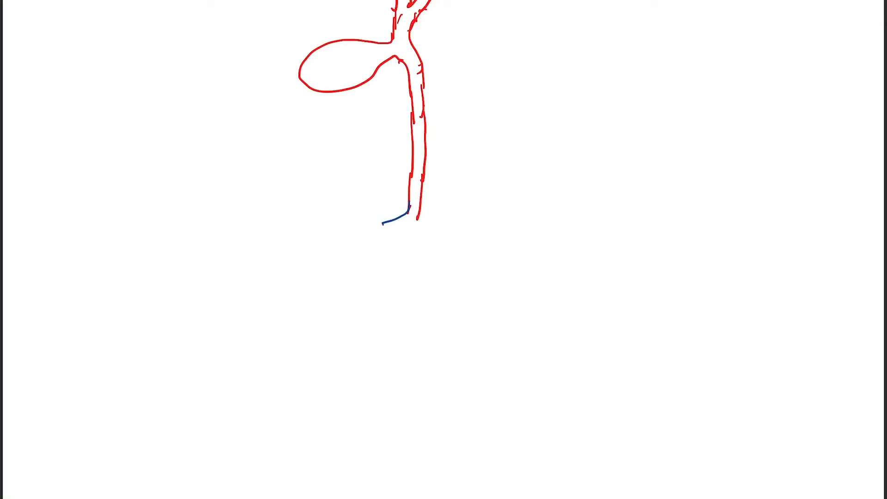
Draw a long blue pancreatic duct running right from the bile duct's base
drag(413, 266, 639, 248)
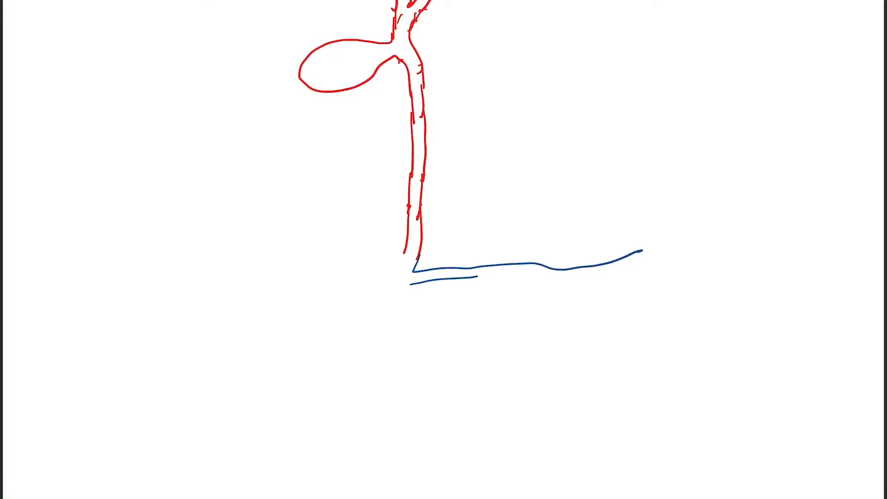